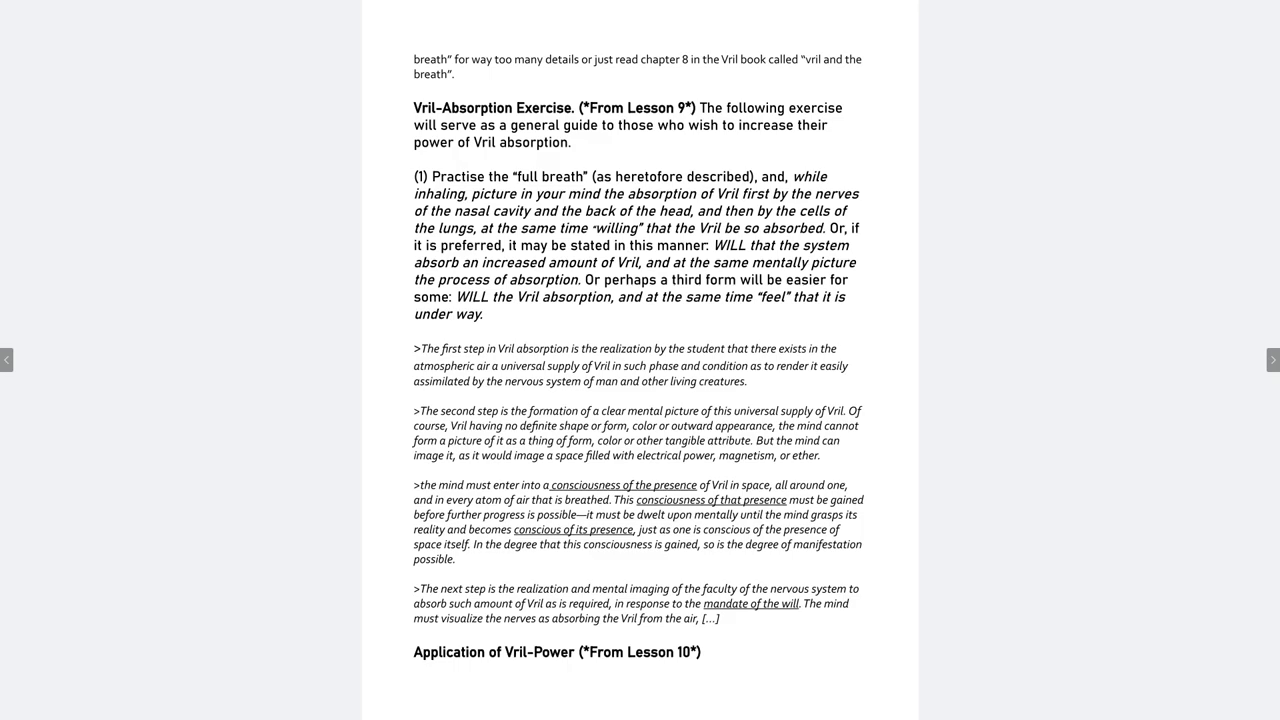
Advance past the Vril-Absorption Exercise to the page on applying and conserving Vril-Power.
{"action": "scroll", "scroll_direction": "down", "scroll_amount": 3}
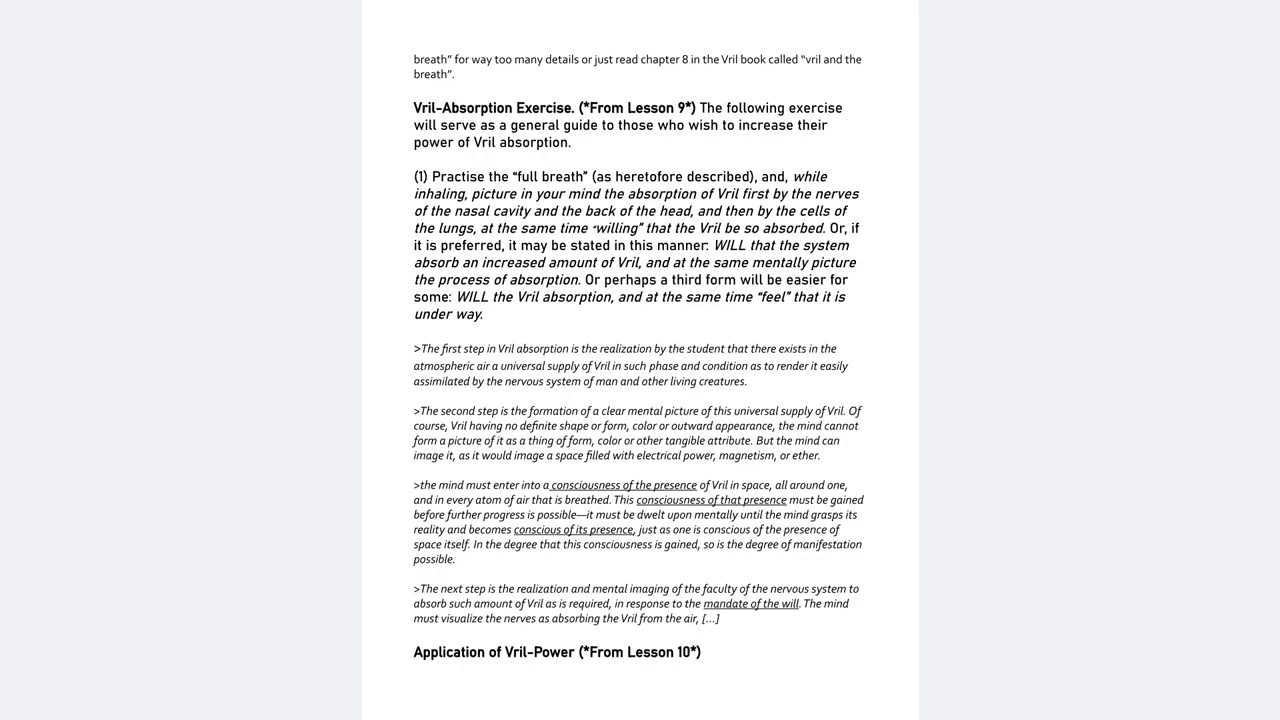
{"action": "left_click", "coordinate": [1273, 359]}
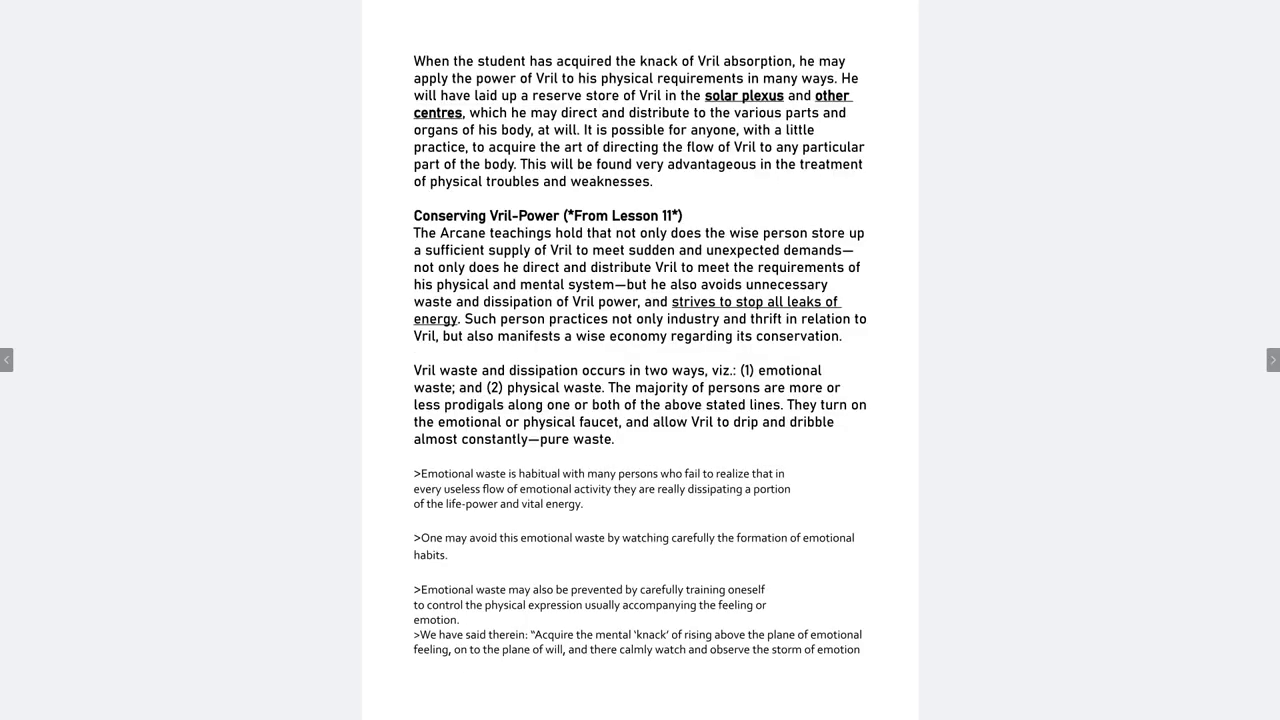